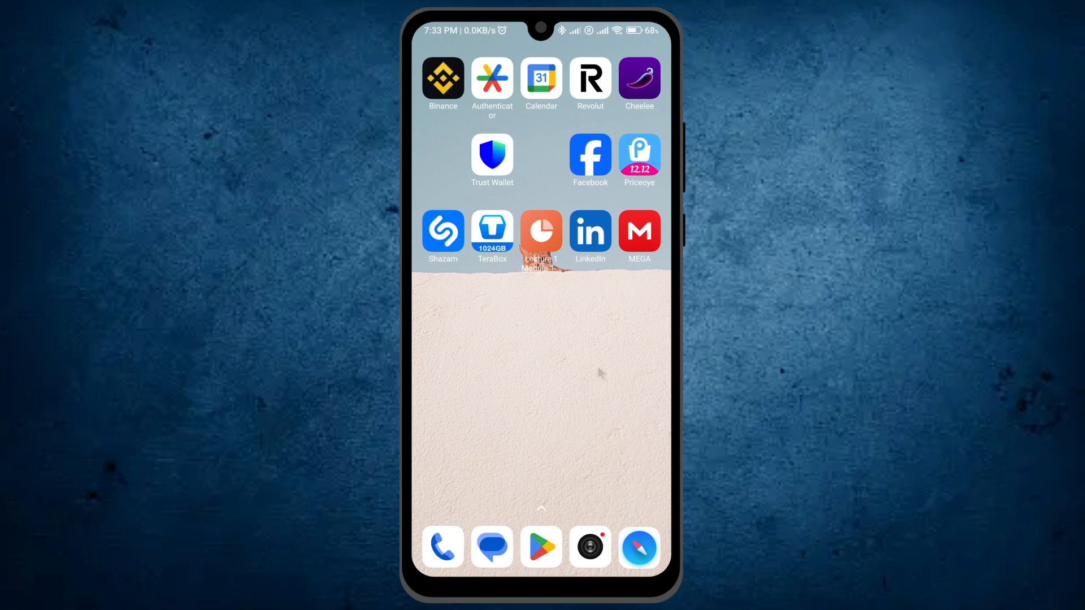
pyautogui.moveTo(554, 339)
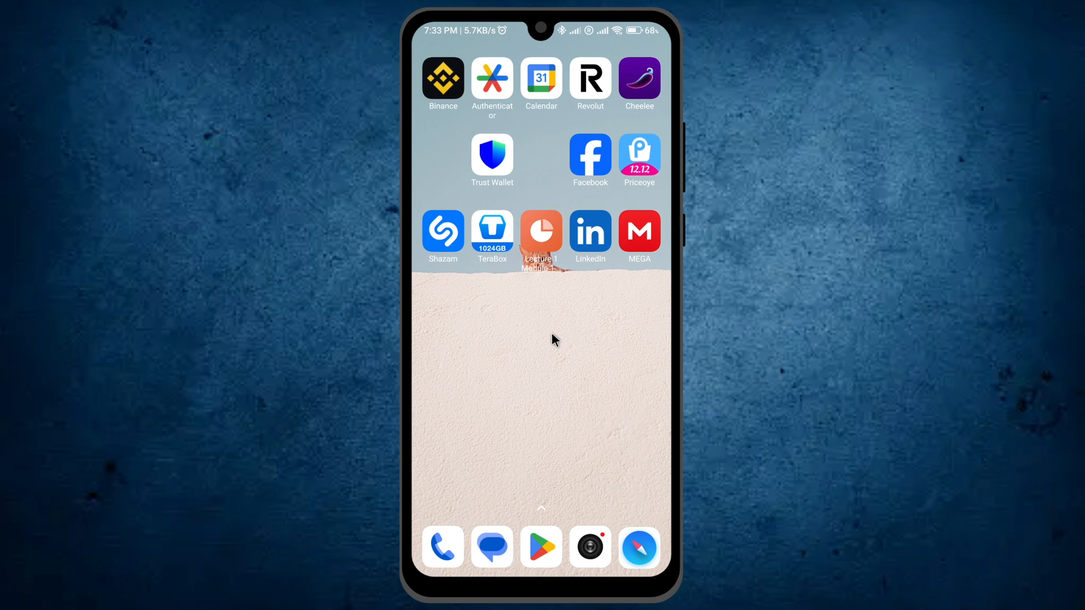
# Launch Trust Wallet and go to Settings > Wallets to see the demo wallet
pyautogui.click(492, 152)
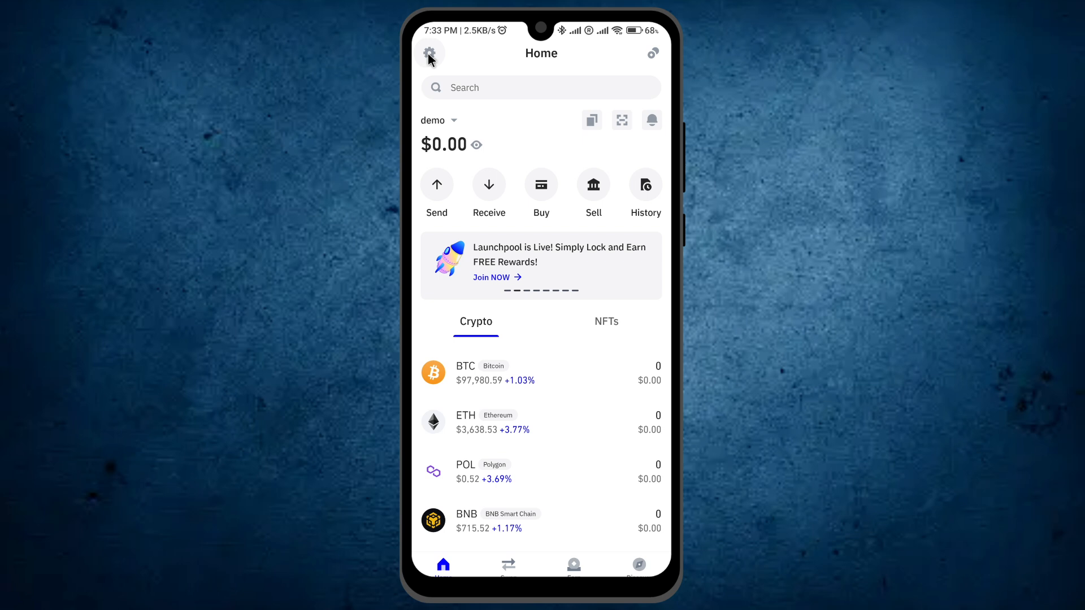
pyautogui.click(429, 53)
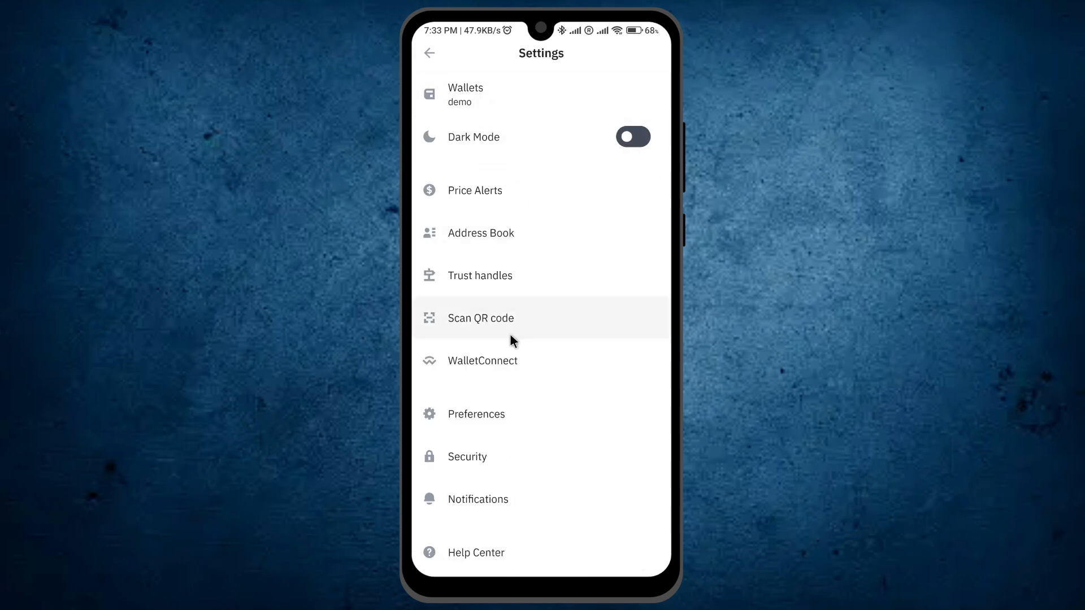
pyautogui.moveTo(491, 96)
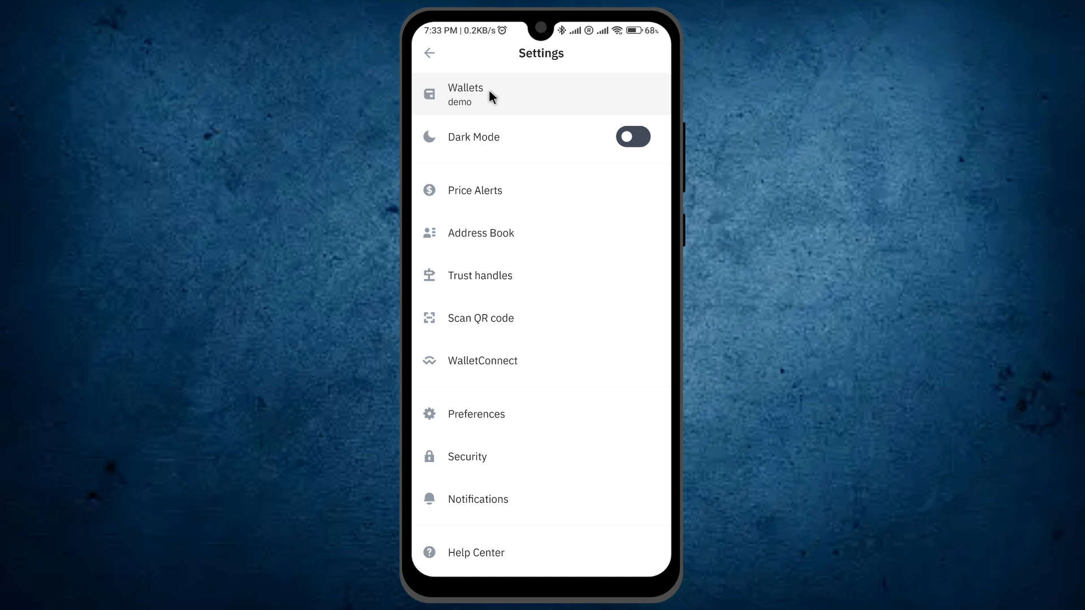
pyautogui.click(484, 95)
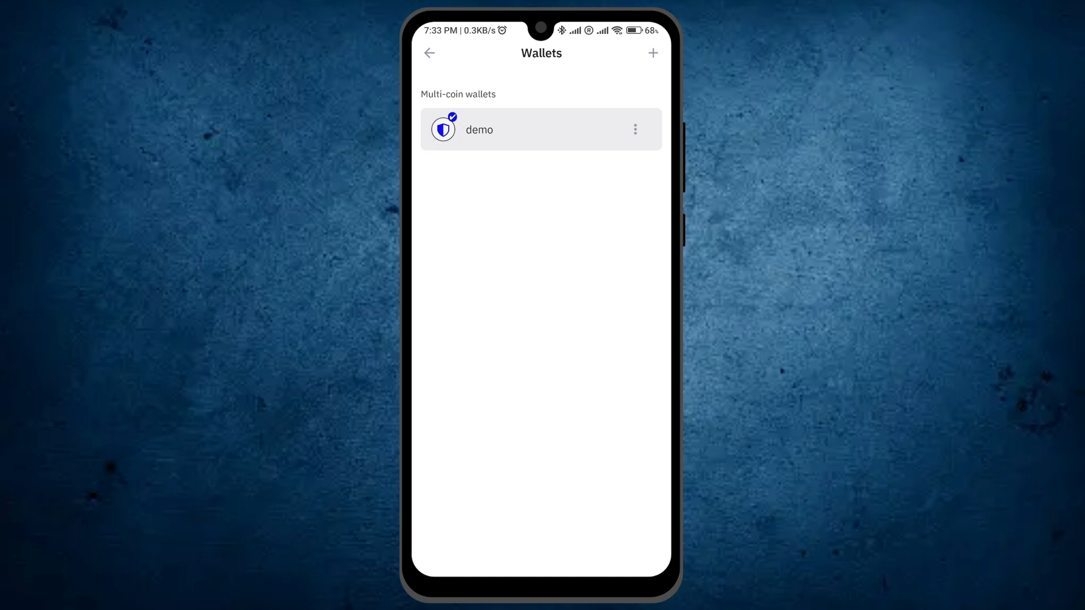
pyautogui.moveTo(461, 136)
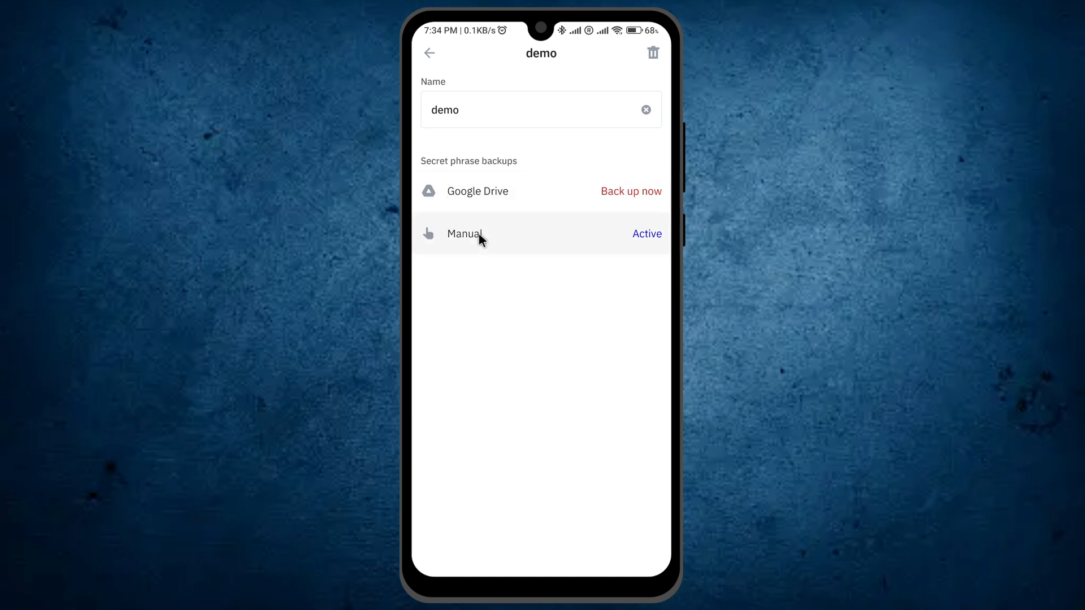
pyautogui.moveTo(551, 181)
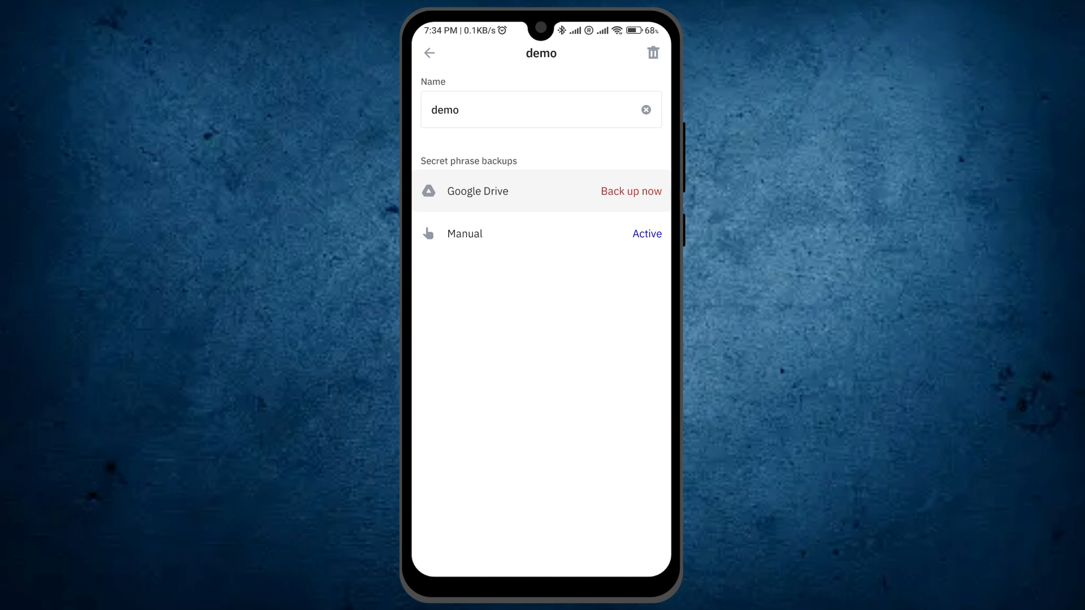
pyautogui.moveTo(660, 77)
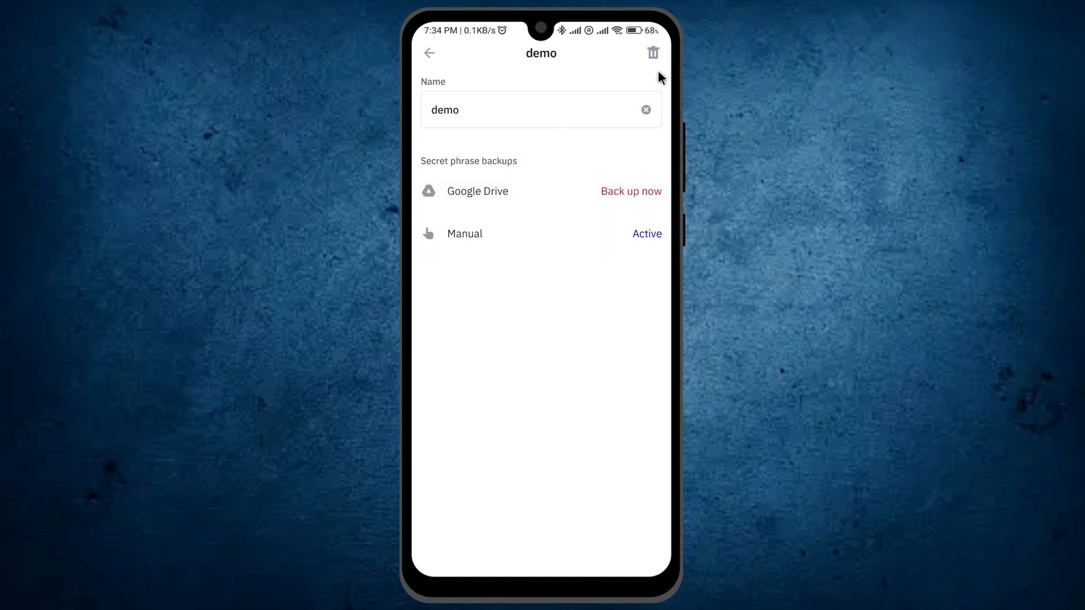
# Tap the trash icon on the demo wallet's detail page
pyautogui.click(653, 53)
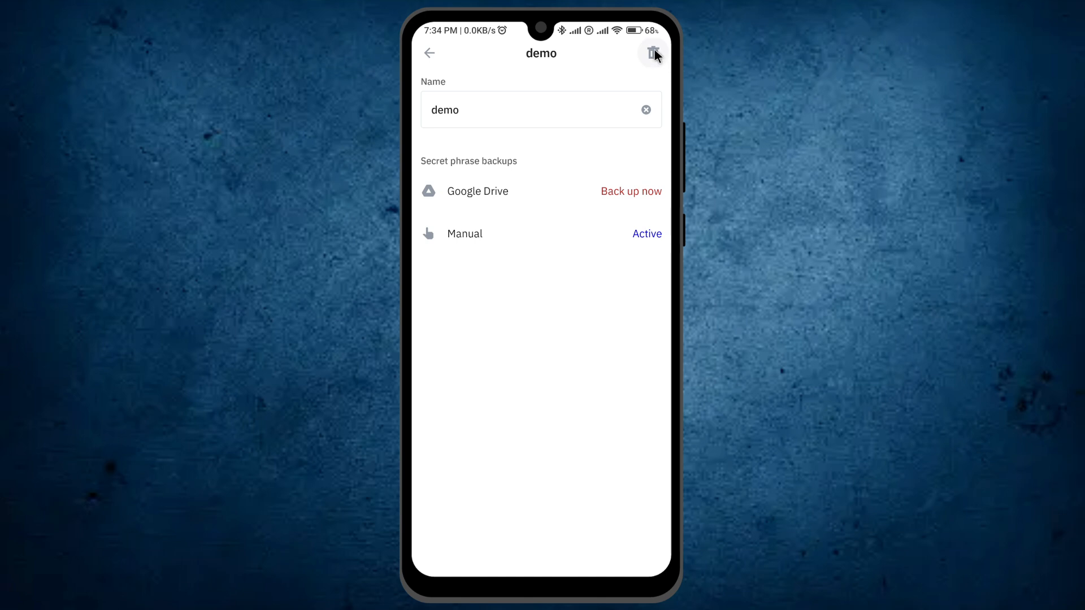